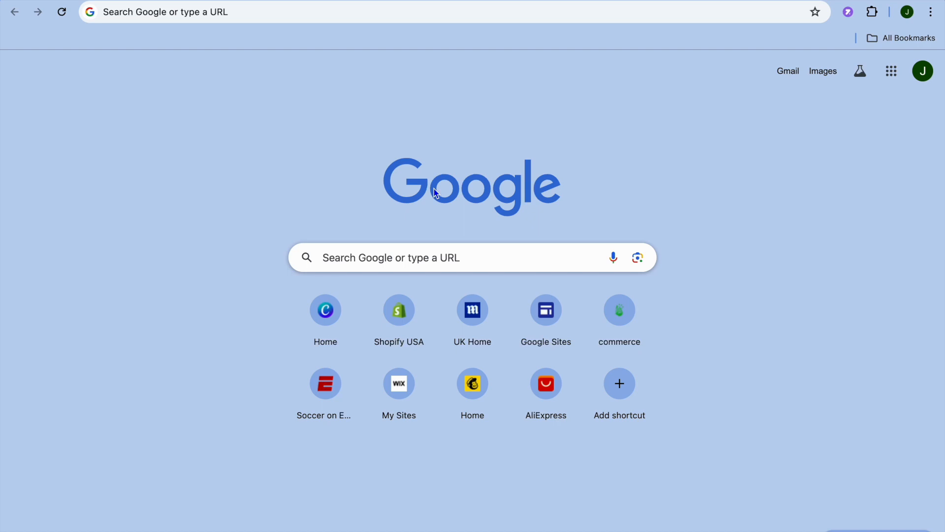
{"action": "mouse_move", "coordinate": [126, 115]}
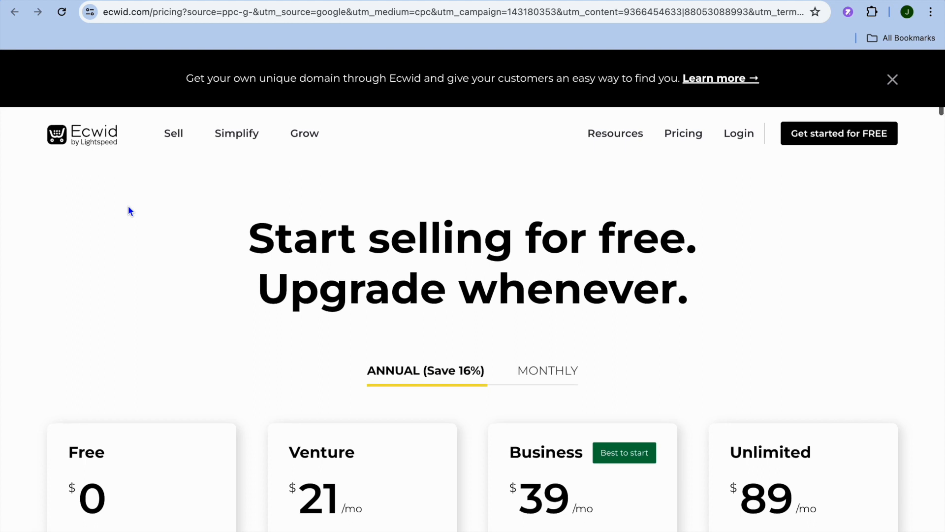
- Scroll through Ecwid's Free, Venture, Business and Unlimited pricing plans
{"action": "scroll", "scroll_direction": "down", "scroll_amount": 3}
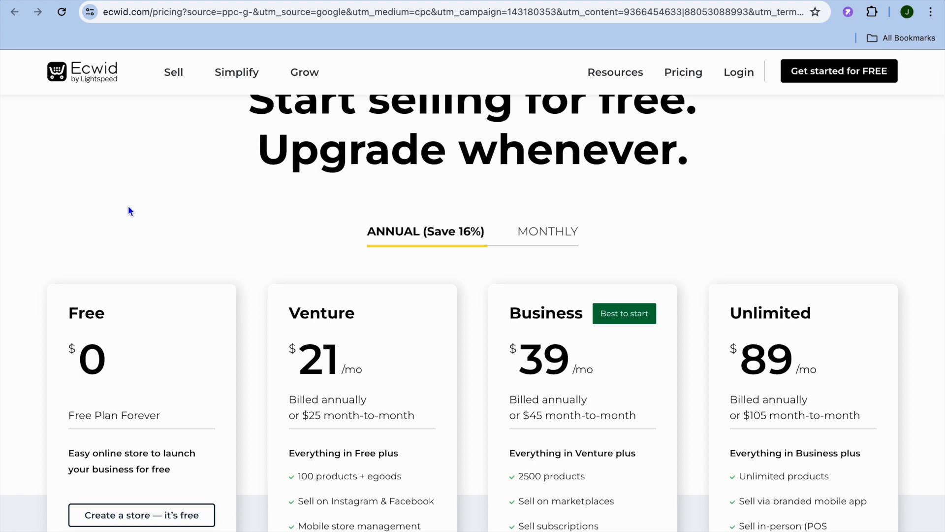
{"action": "scroll", "scroll_direction": "down", "scroll_amount": 3}
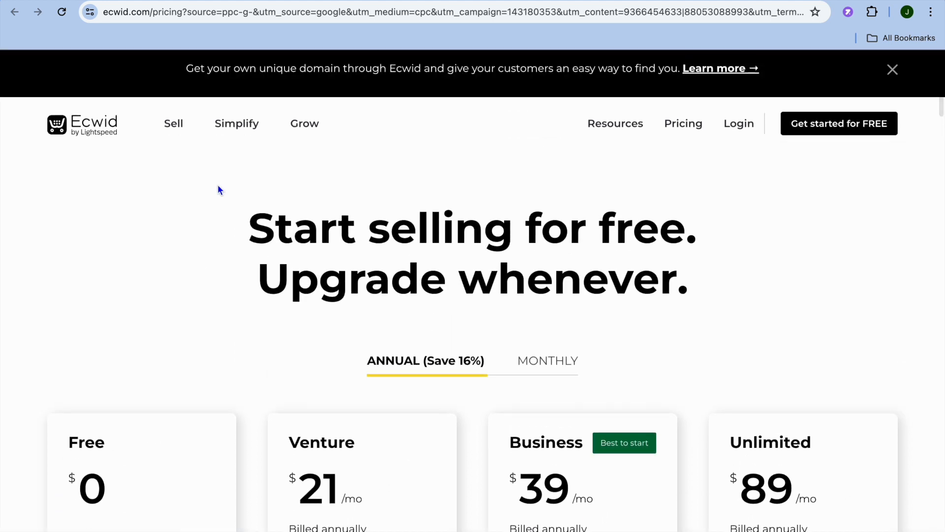
{"action": "mouse_move", "coordinate": [738, 123]}
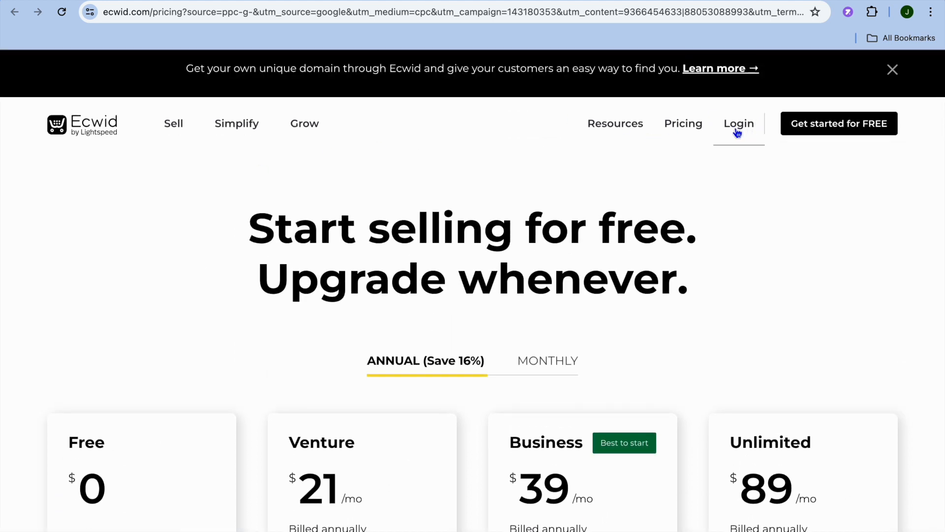
- Sign in to Ecwid using the listed Google account
{"action": "left_click", "coordinate": [738, 123]}
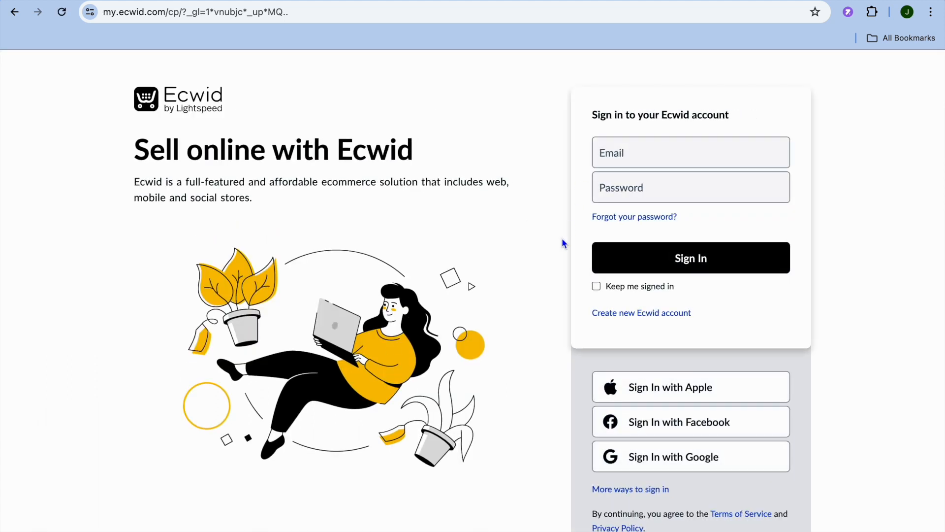
{"action": "mouse_move", "coordinate": [656, 459]}
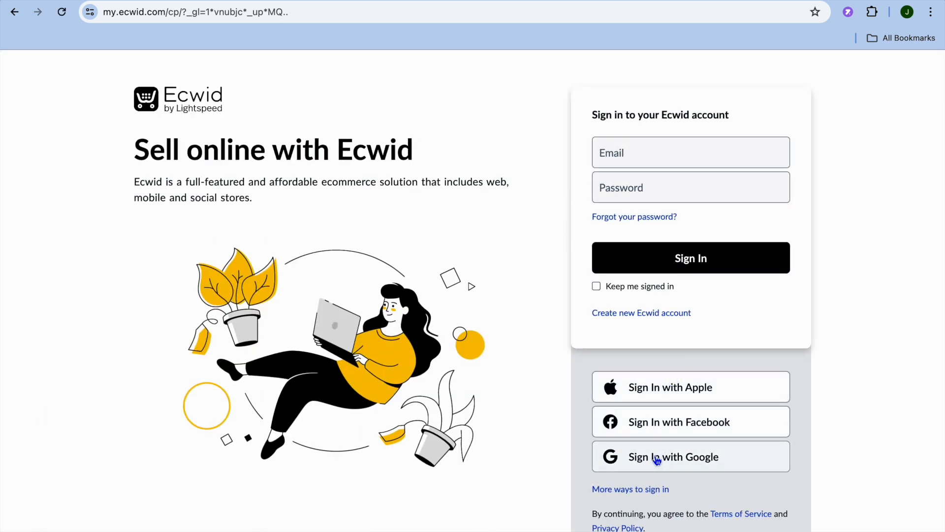
{"action": "mouse_move", "coordinate": [678, 421]}
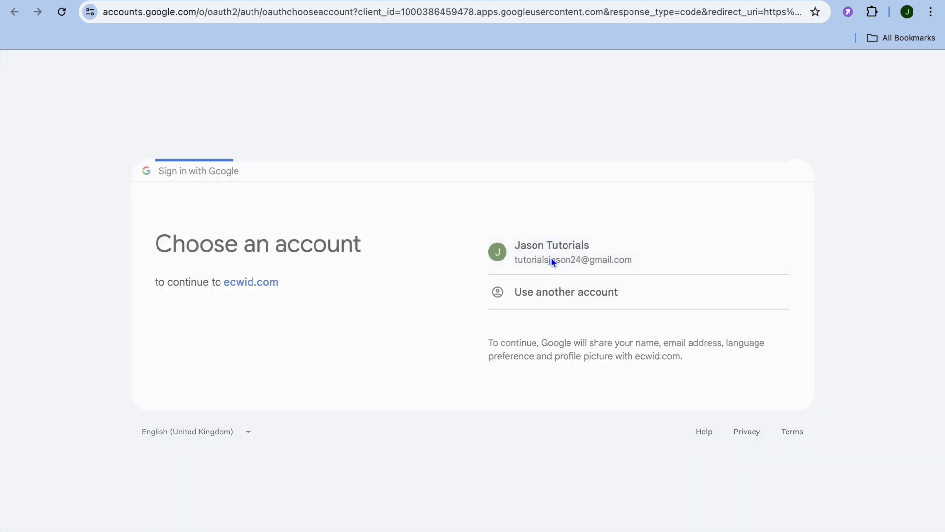
{"action": "left_click", "coordinate": [550, 252]}
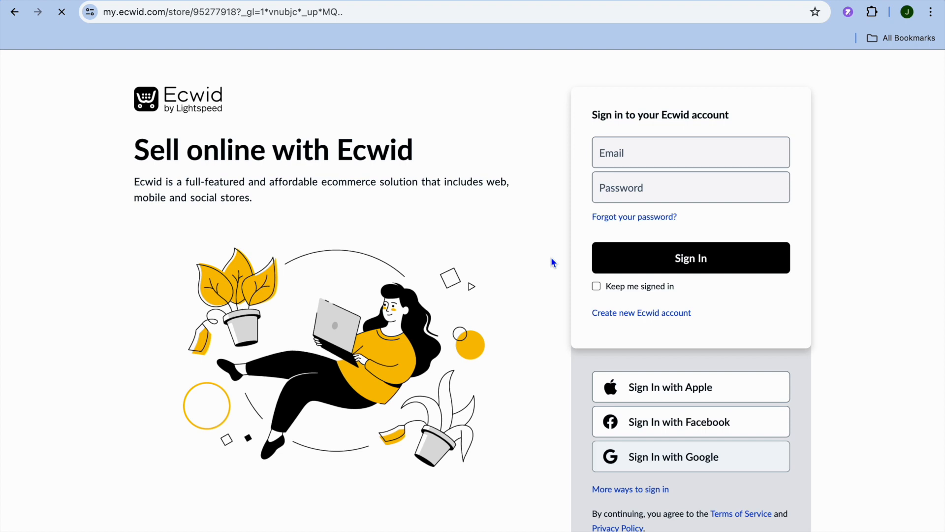
- Open the App Market from the Apps section of the store dashboard sidebar
{"action": "left_click", "coordinate": [690, 257]}
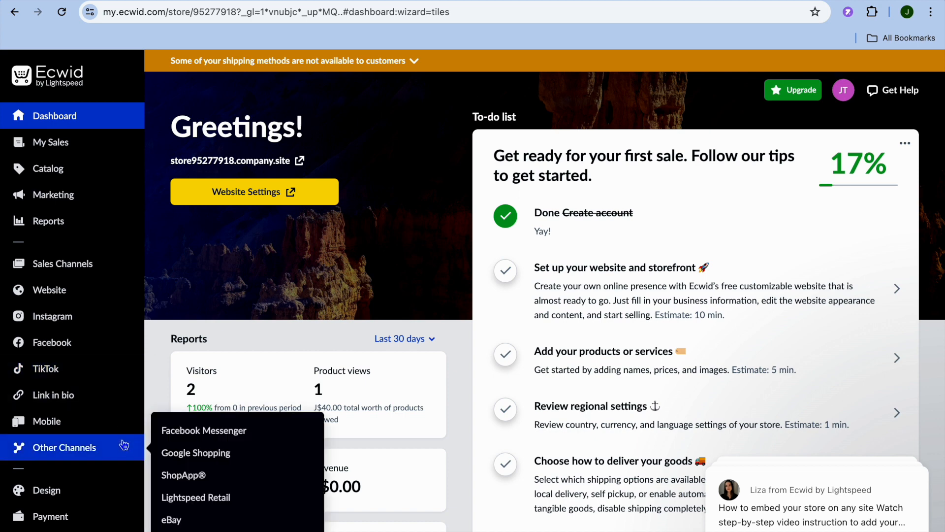
{"action": "scroll", "scroll_direction": "down", "scroll_amount": 3}
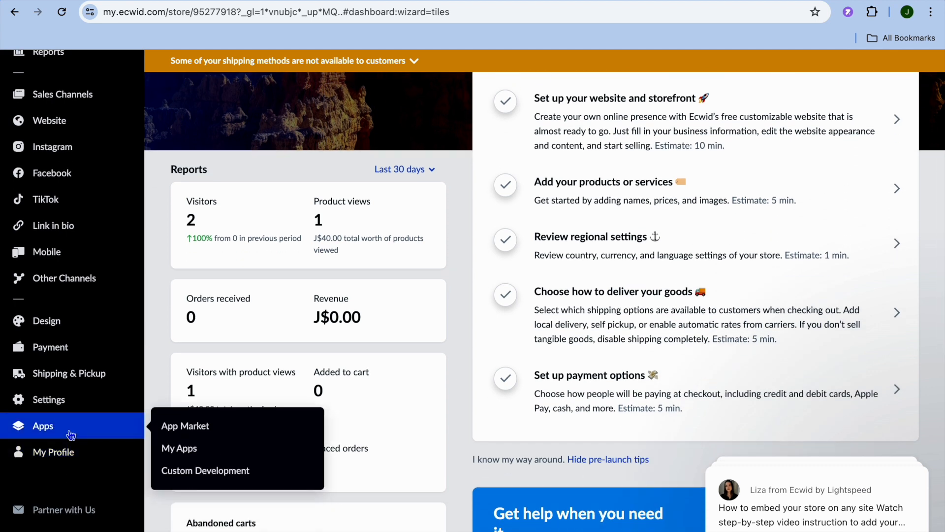
{"action": "left_click", "coordinate": [185, 426]}
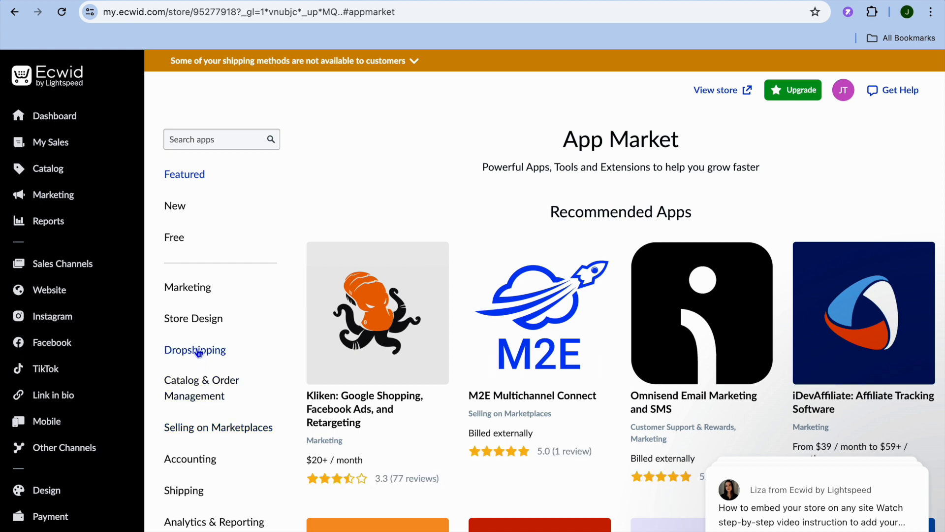
{"action": "mouse_move", "coordinate": [204, 353]}
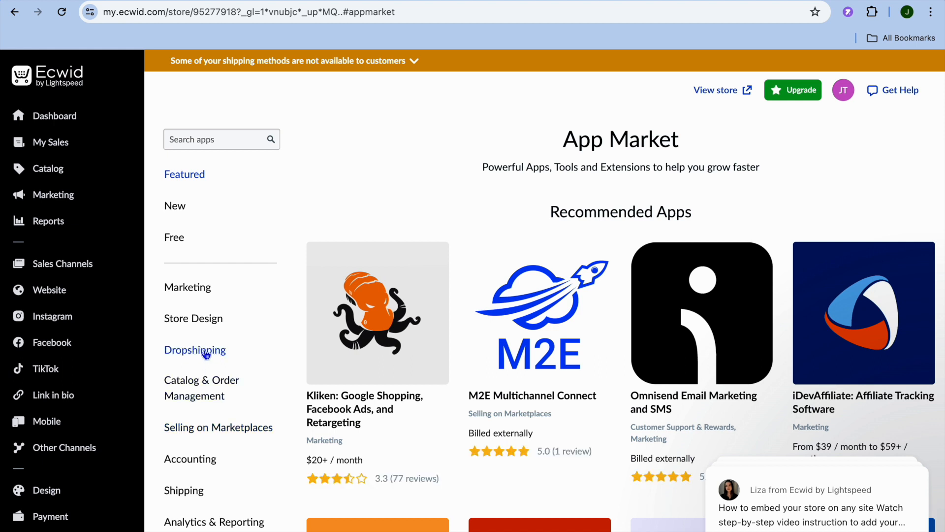
- Browse the Dropshipping category and open the free Sup Dropshipping app's details
{"action": "left_click", "coordinate": [195, 349]}
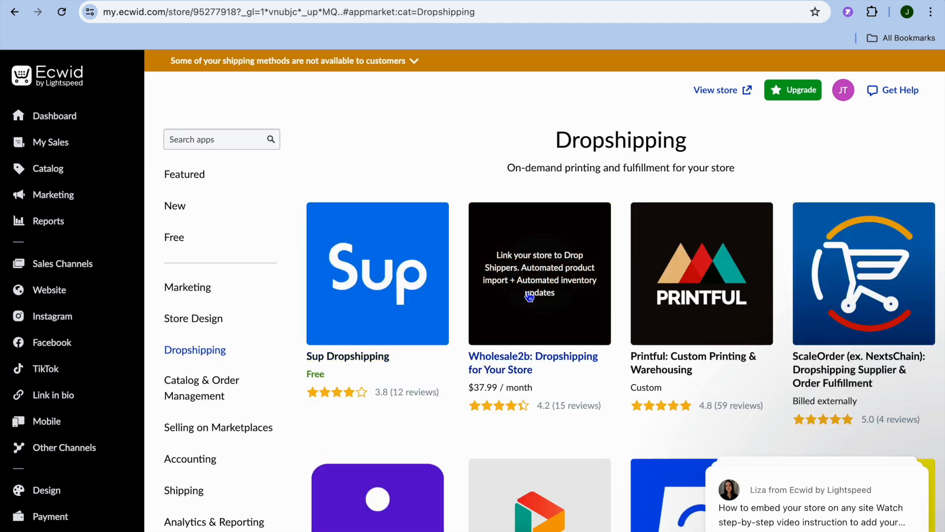
{"action": "scroll", "scroll_direction": "down", "scroll_amount": 3}
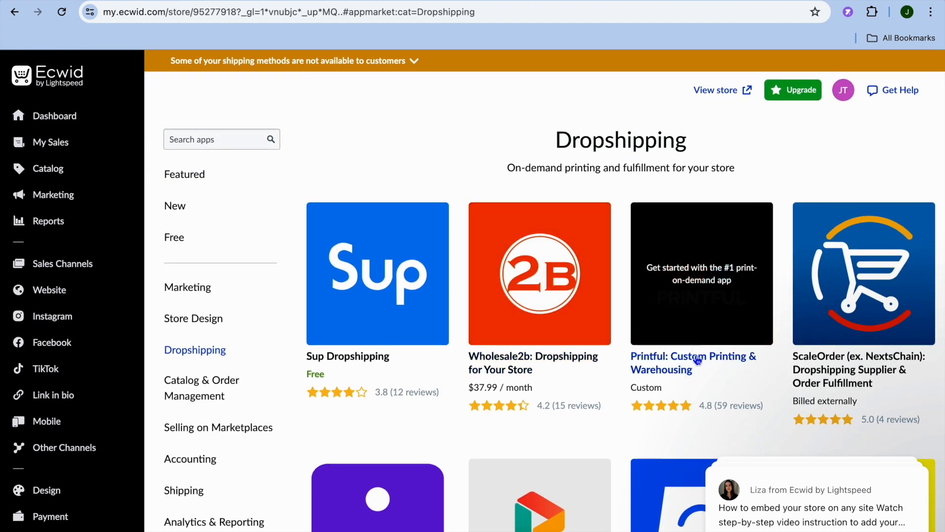
{"action": "scroll", "scroll_direction": "down", "scroll_amount": 3}
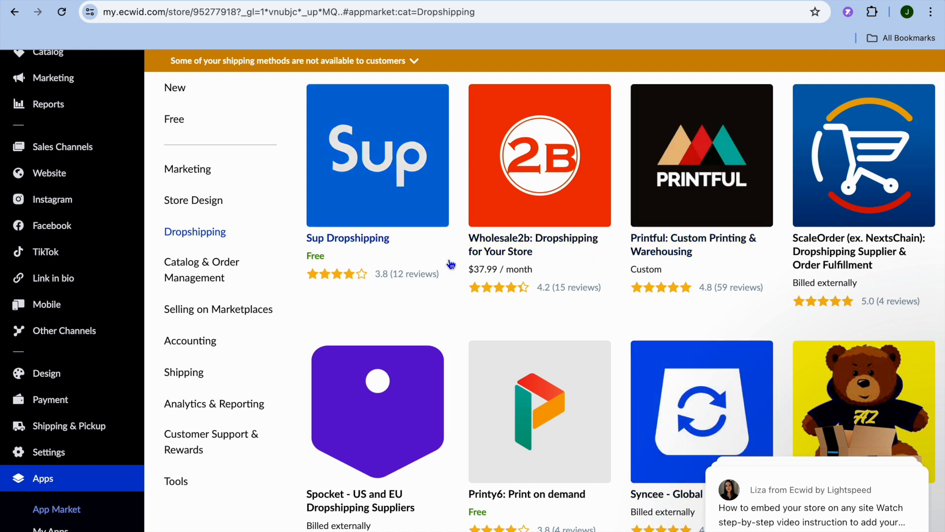
{"action": "left_click", "coordinate": [376, 155]}
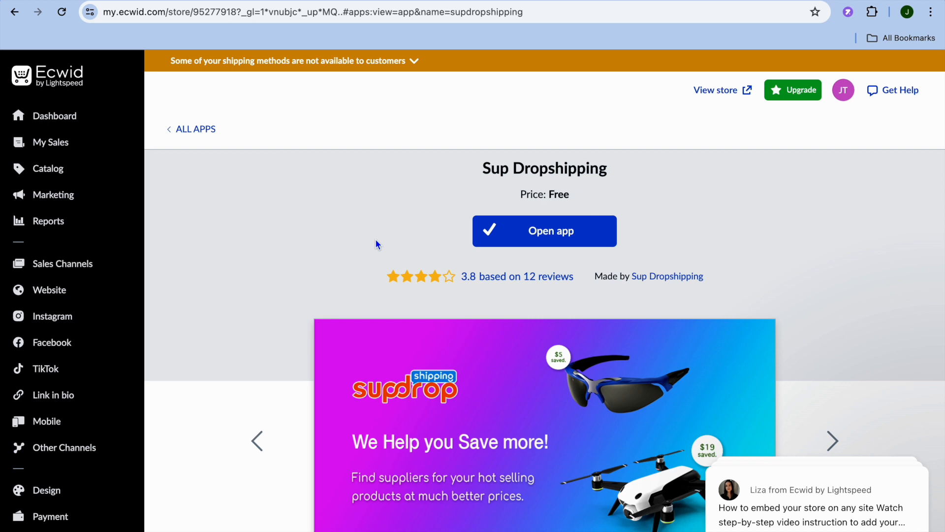
- Launch Sup Dropshipping to reach its member center dashboard
{"action": "left_click", "coordinate": [543, 230]}
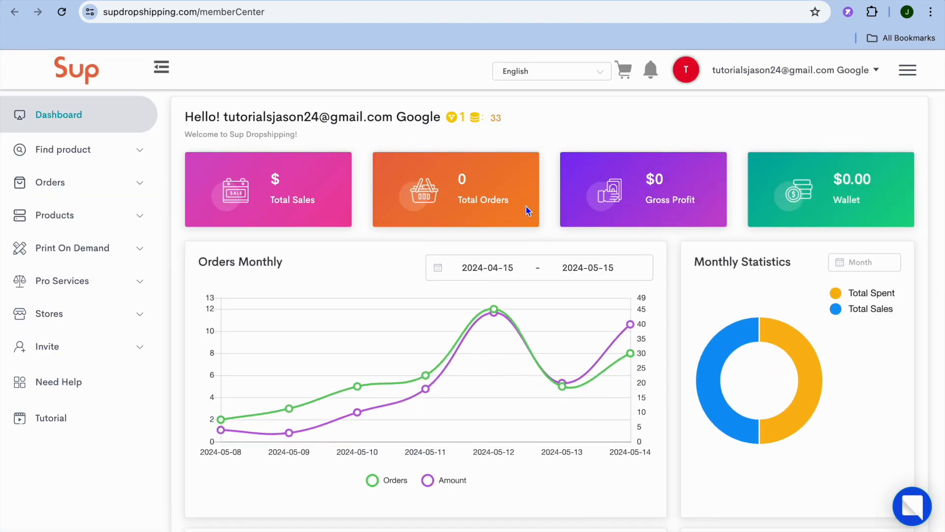
{"action": "mouse_move", "coordinate": [257, 204]}
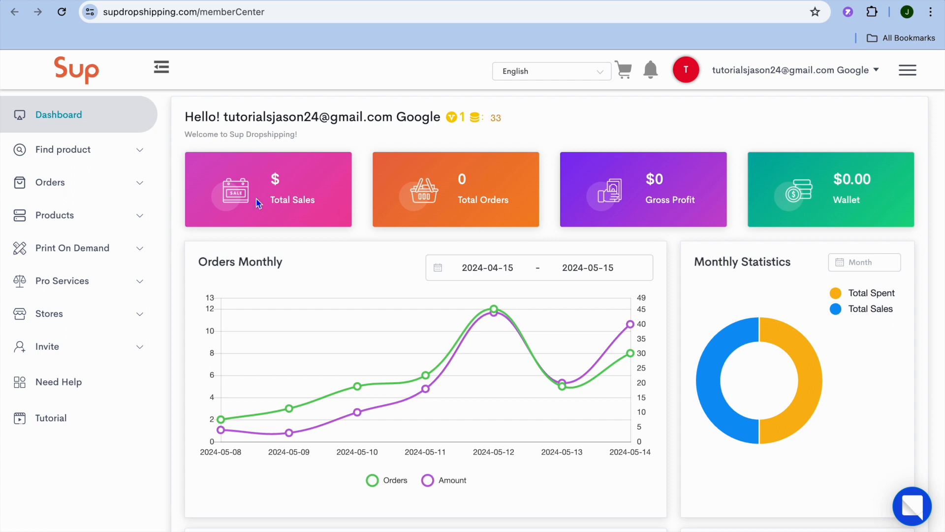
{"action": "mouse_move", "coordinate": [198, 180]}
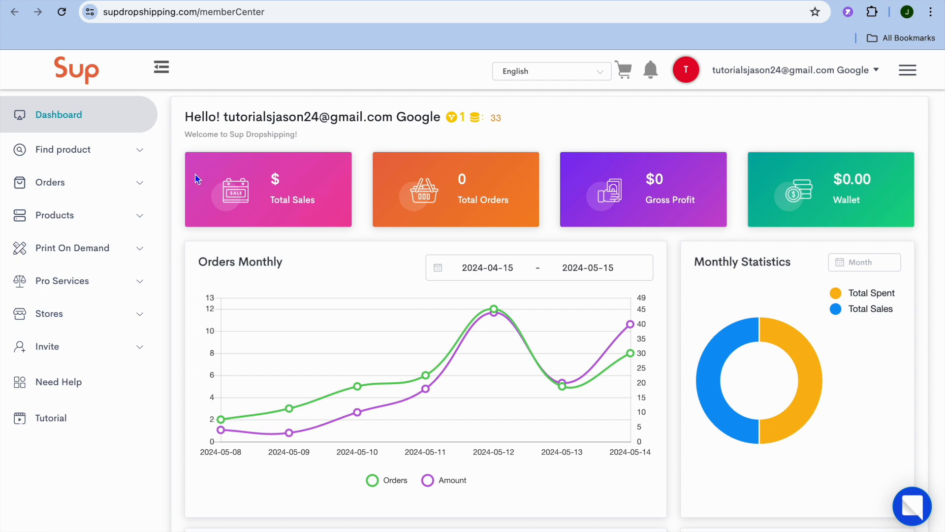
{"action": "mouse_move", "coordinate": [137, 158]}
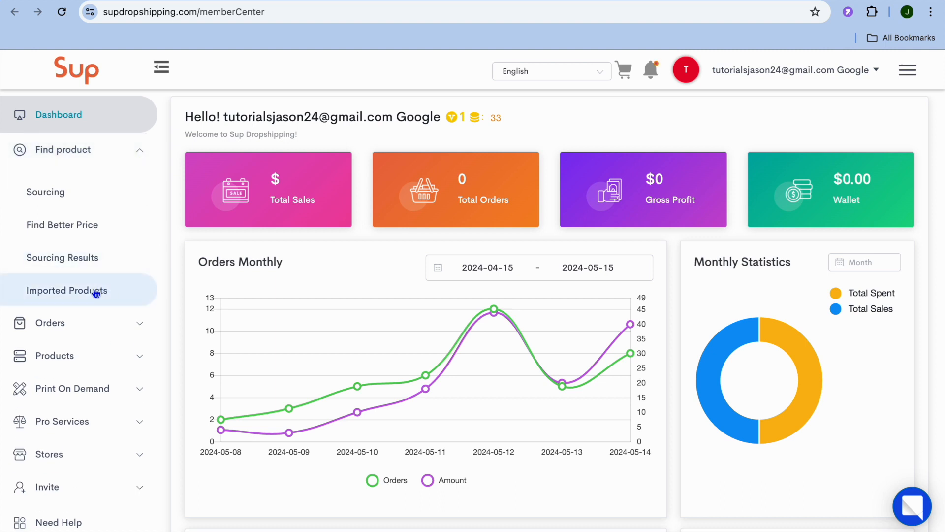
- View the four items on Sup Dropshipping's Imported Products page
{"action": "left_click", "coordinate": [67, 289]}
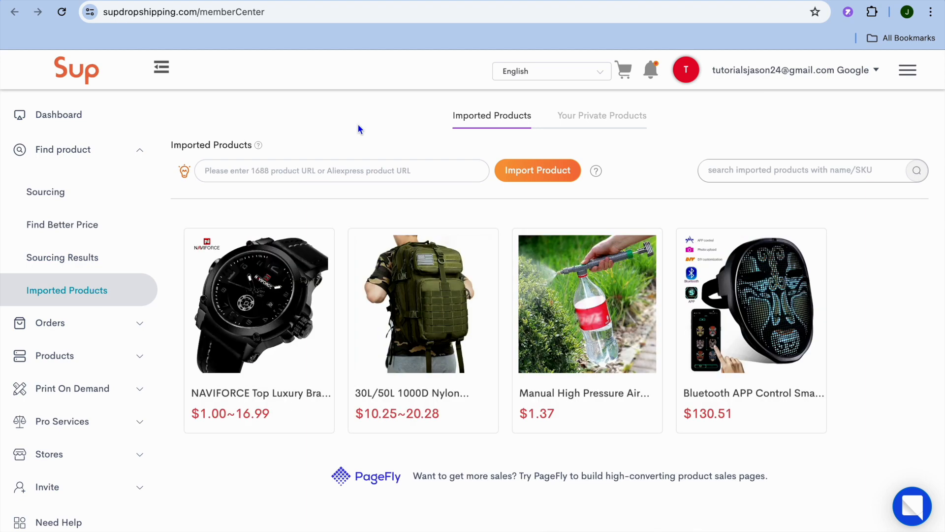
{"action": "mouse_move", "coordinate": [479, 5]}
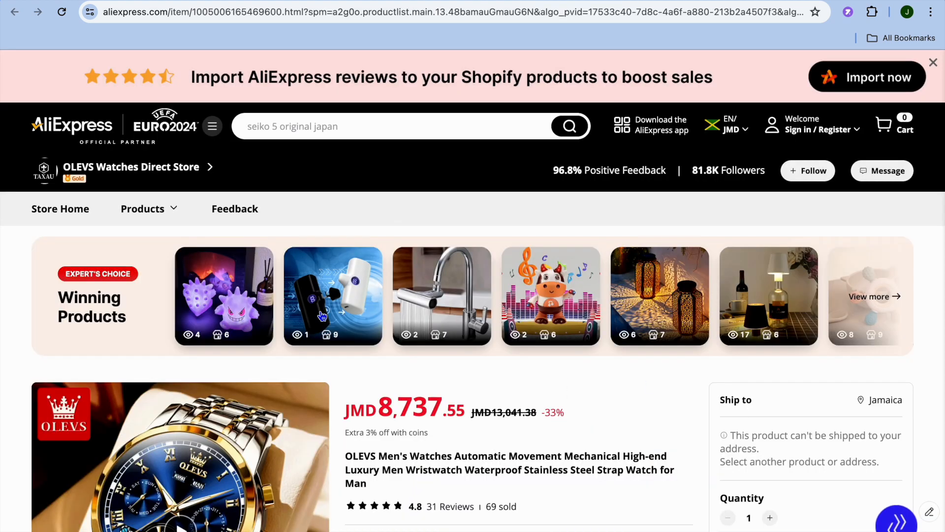
{"action": "mouse_move", "coordinate": [431, 35]}
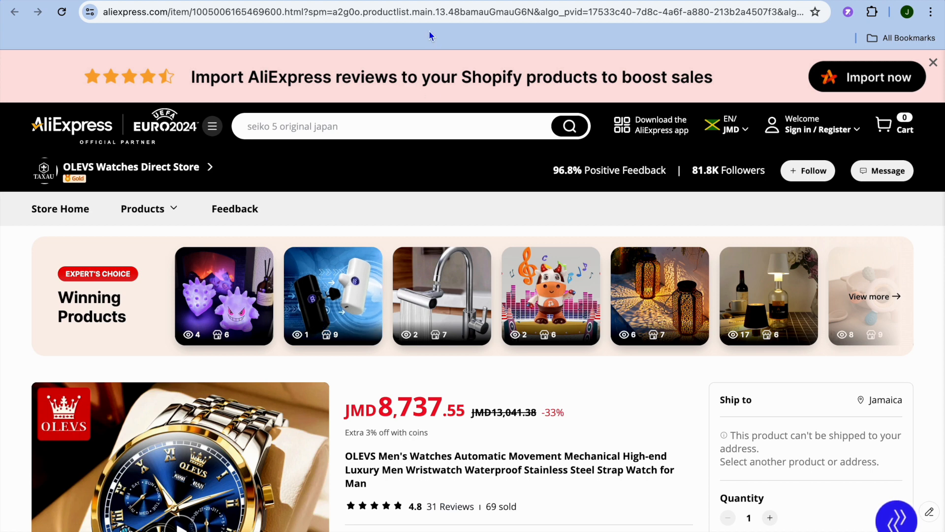
- Leave the AliExpress OLEVS watch listing and return to Imported Products
{"action": "left_click", "coordinate": [428, 12]}
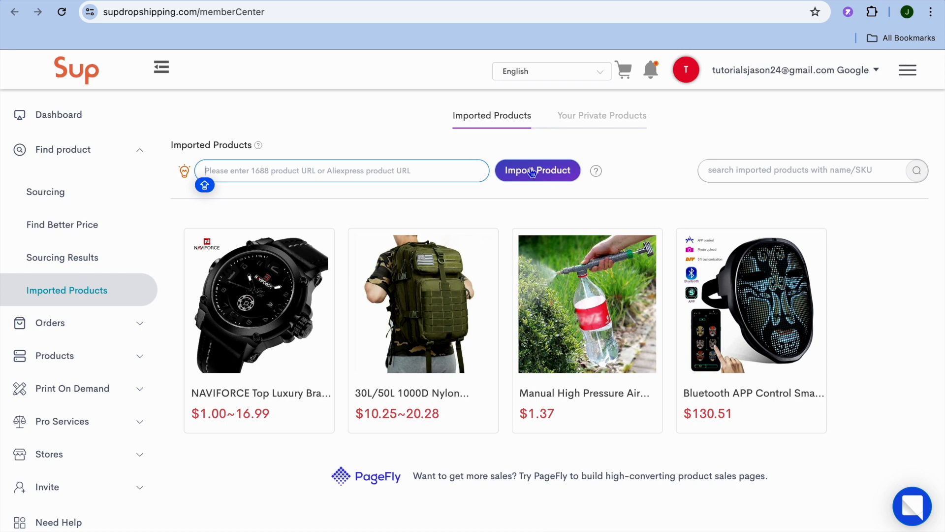
{"action": "mouse_move", "coordinate": [258, 301]}
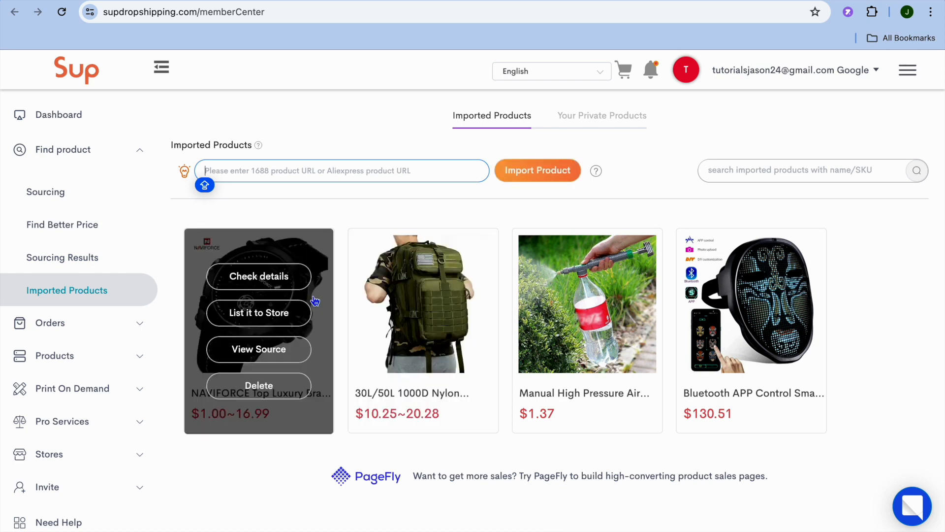
{"action": "mouse_move", "coordinate": [258, 312]}
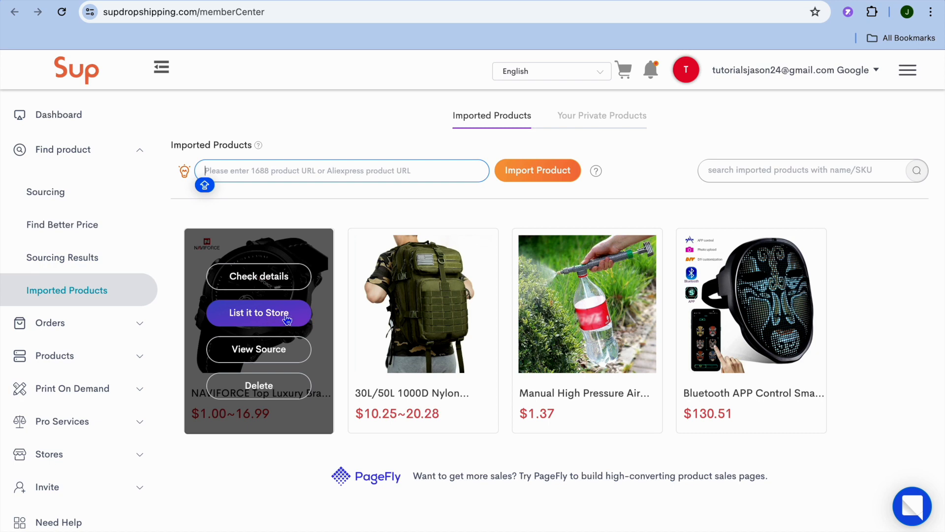
- Start listing the NAVIFORCE watch to the store
{"action": "left_click", "coordinate": [258, 313]}
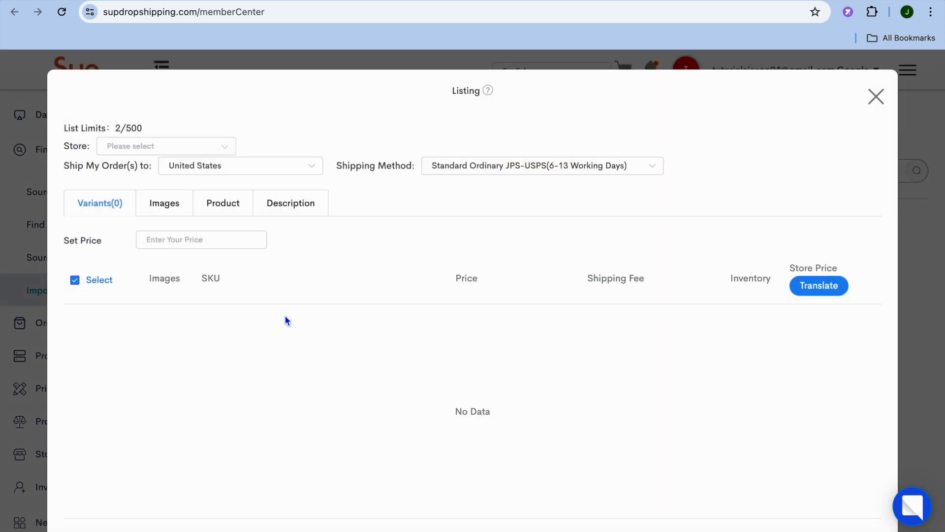
- Target store a8509e-3, set the watch price, and review its Images, Product and Description tabs
{"action": "left_click", "coordinate": [165, 146]}
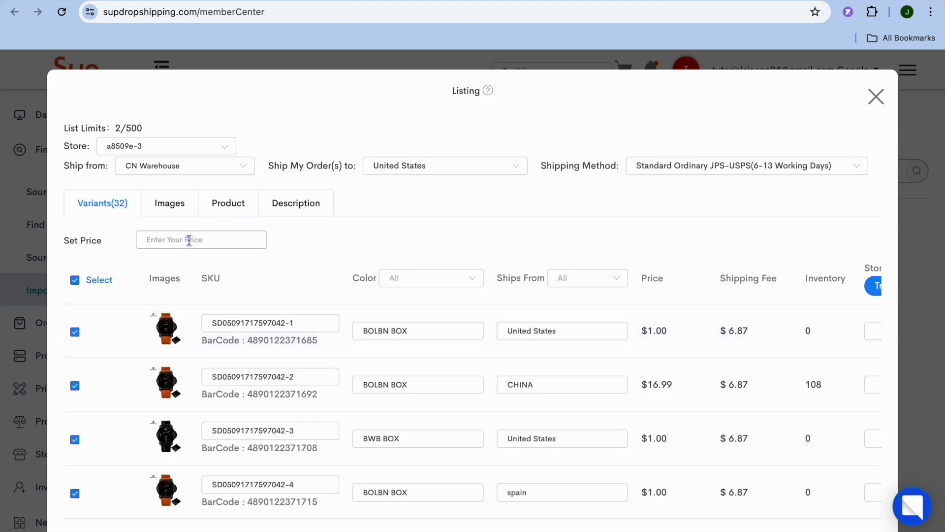
{"action": "left_click", "coordinate": [201, 239]}
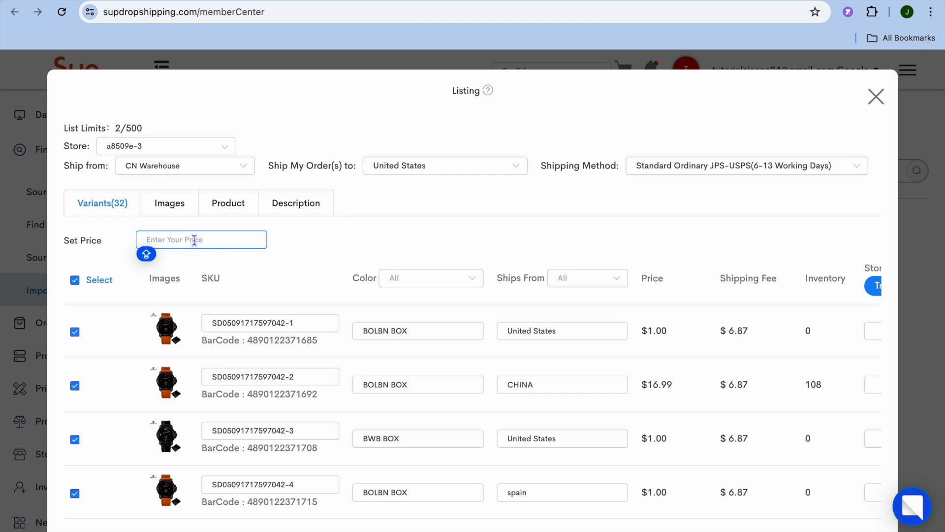
{"action": "mouse_move", "coordinate": [169, 211]}
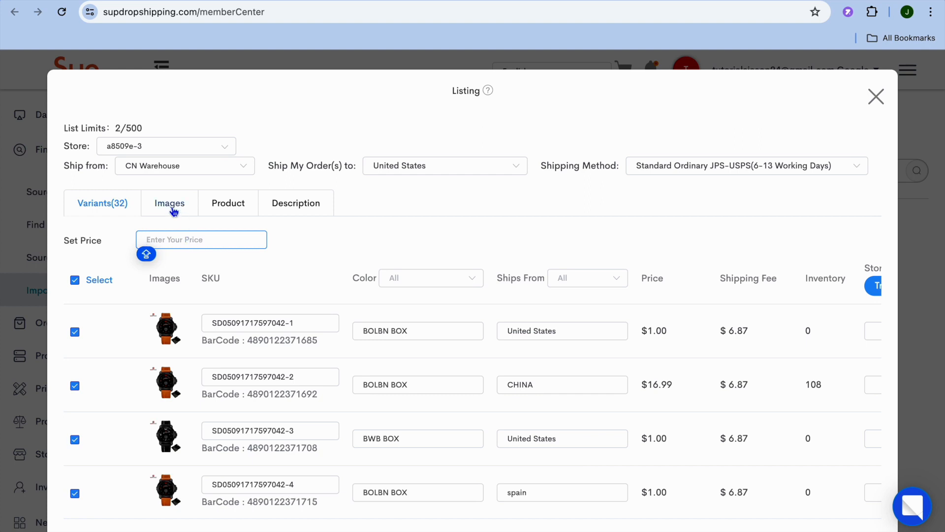
{"action": "left_click", "coordinate": [169, 202]}
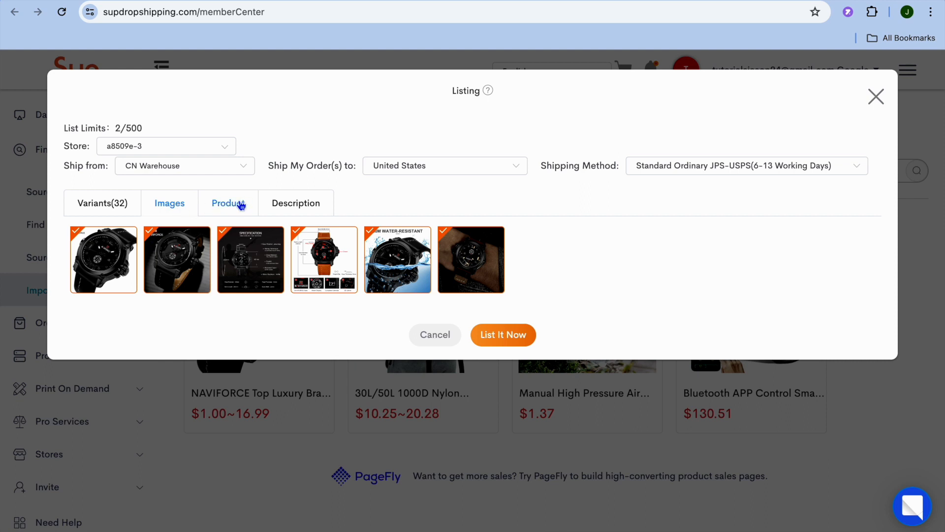
{"action": "left_click", "coordinate": [296, 203]}
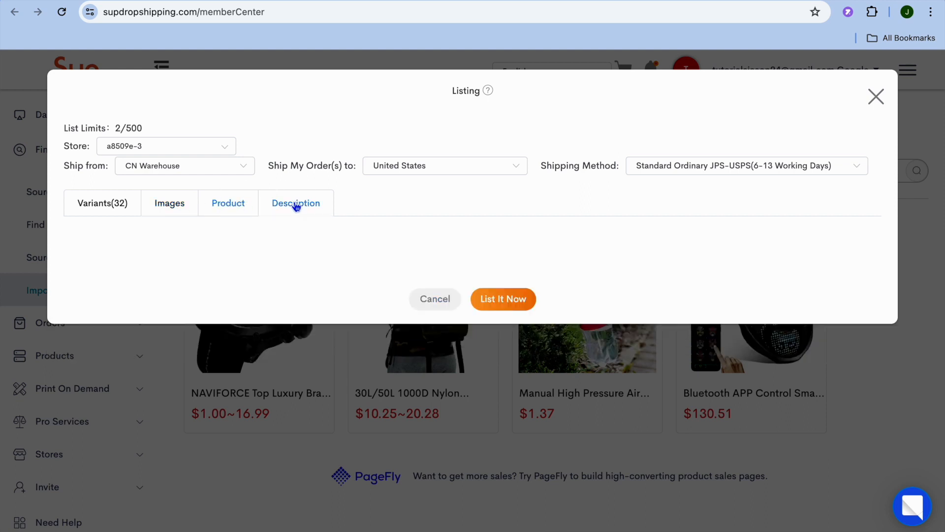
{"action": "left_click", "coordinate": [296, 203]}
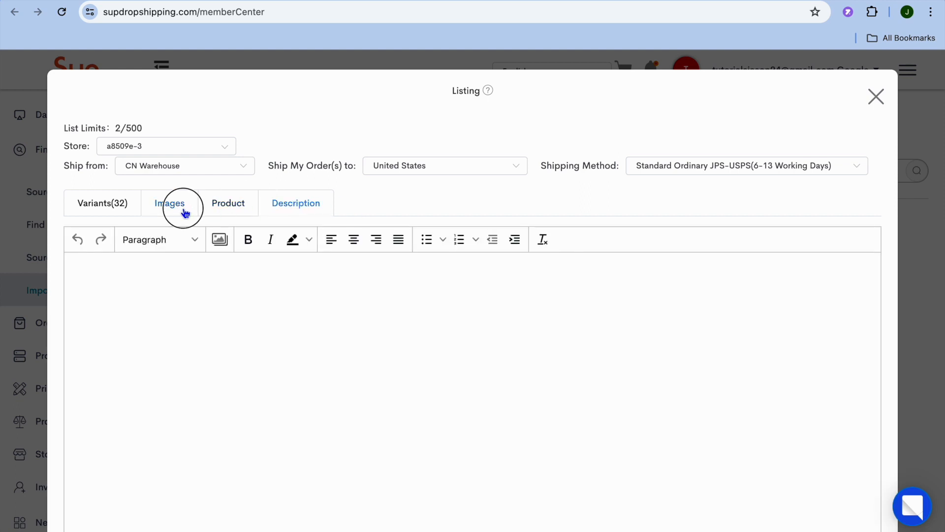
{"action": "left_click", "coordinate": [170, 202]}
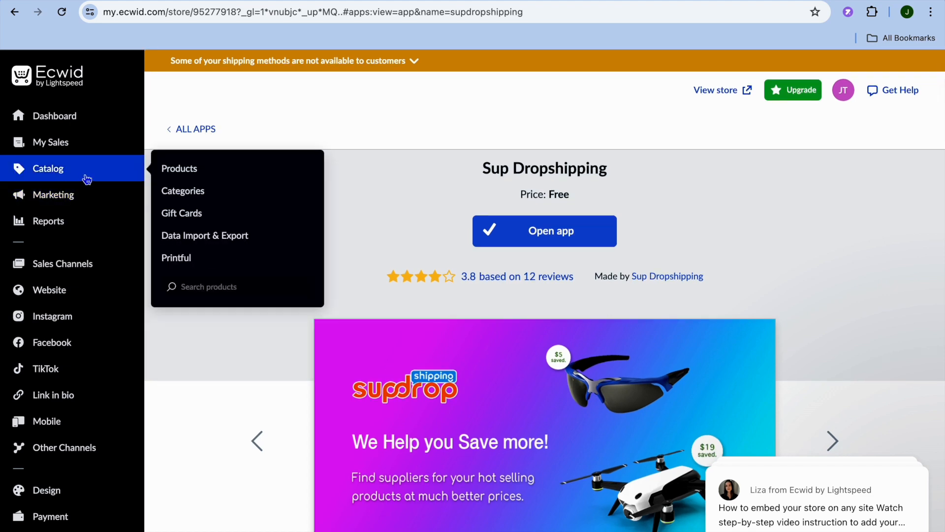
- Scroll Catalog > Products showing the backpack, LED face mask and air pump sprayer
{"action": "left_click", "coordinate": [179, 169]}
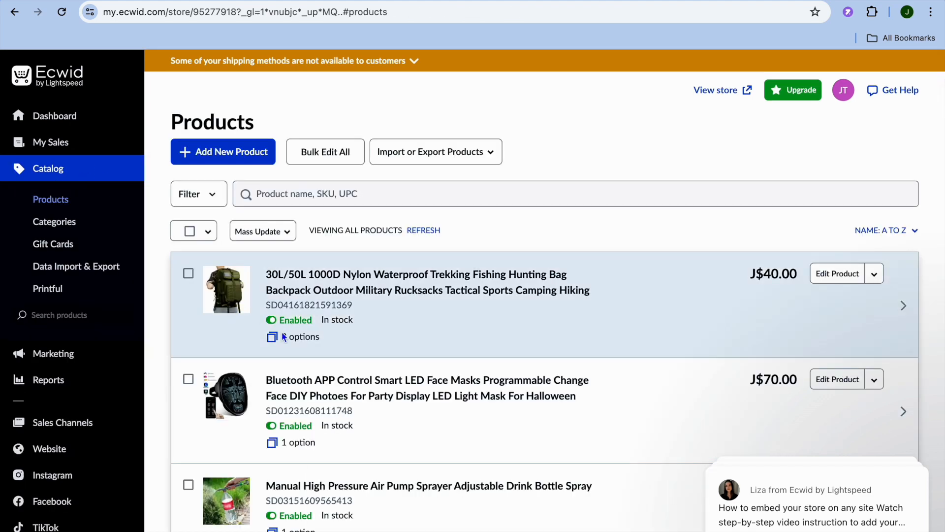
{"action": "scroll", "scroll_direction": "down", "scroll_amount": 3}
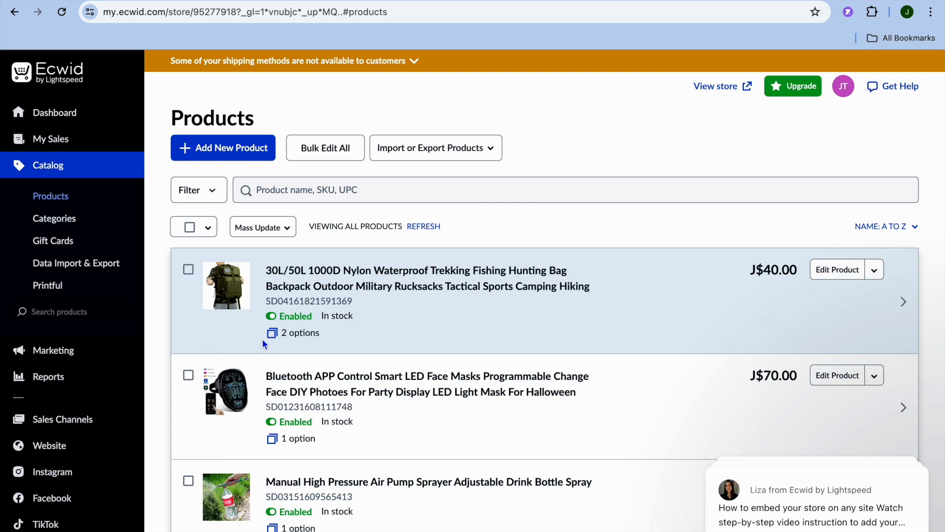
{"action": "mouse_move", "coordinate": [187, 329]}
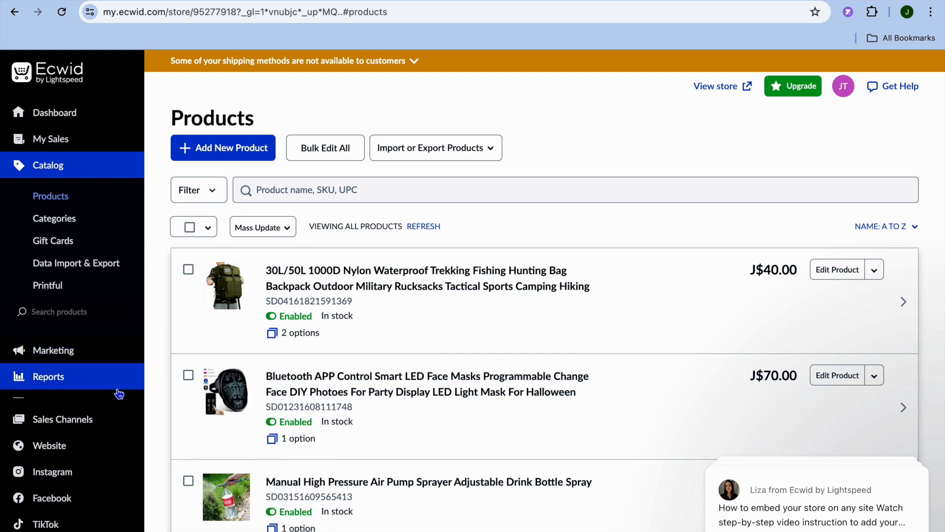
{"action": "scroll", "scroll_direction": "down", "scroll_amount": 3}
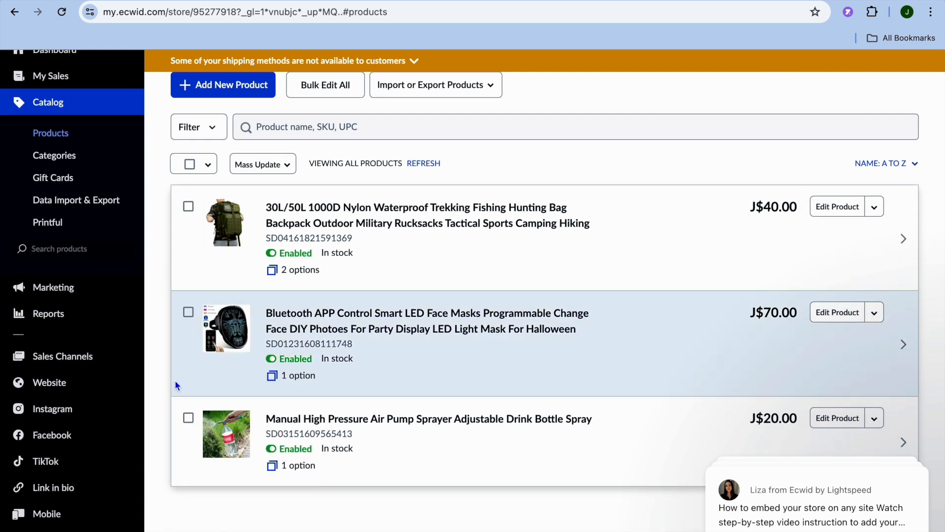
{"action": "scroll", "scroll_direction": "down", "scroll_amount": 3}
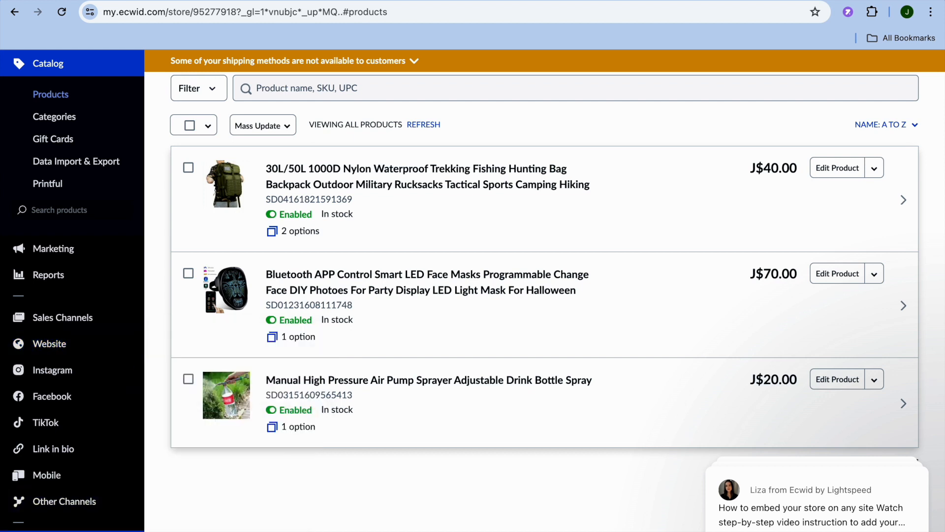
- Browse Design settings showing Medium image size and Portrait 2:3 aspect ratio
{"action": "left_click", "coordinate": [46, 489]}
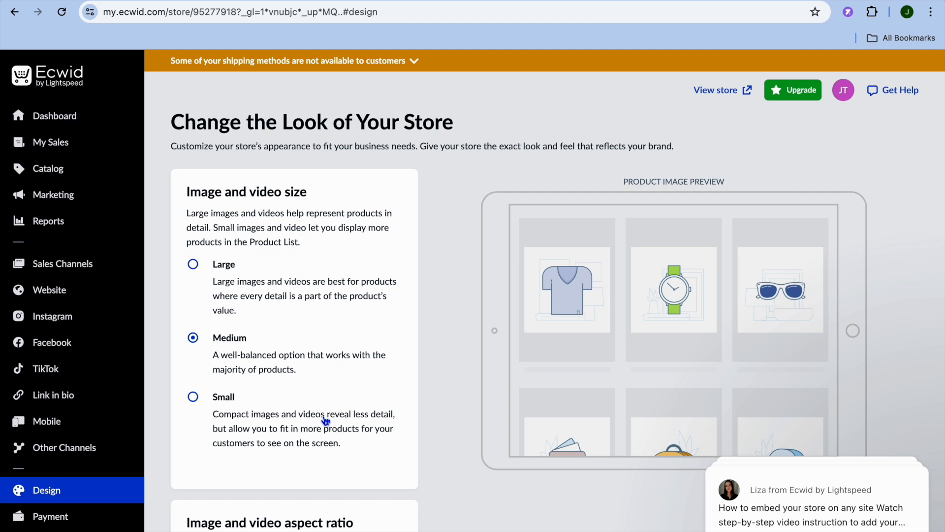
{"action": "scroll", "scroll_direction": "down", "scroll_amount": 3}
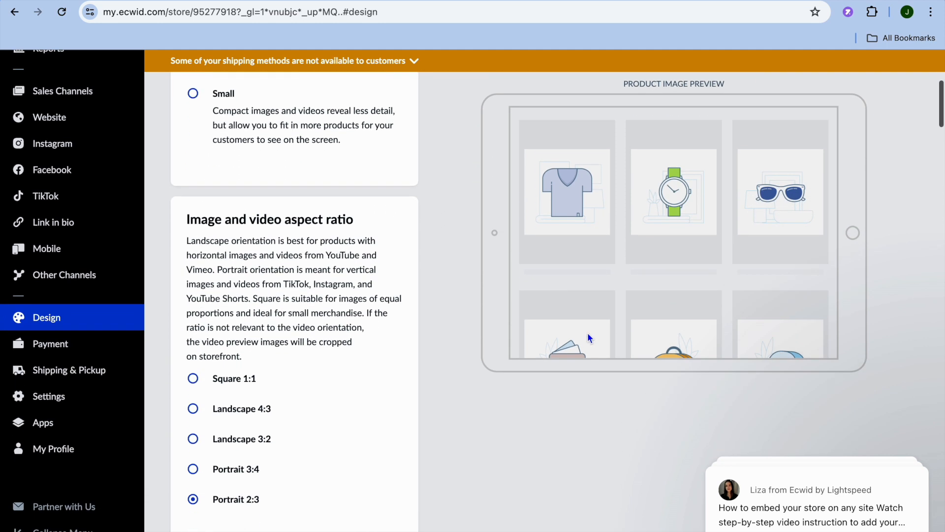
{"action": "scroll", "scroll_direction": "down", "scroll_amount": 3}
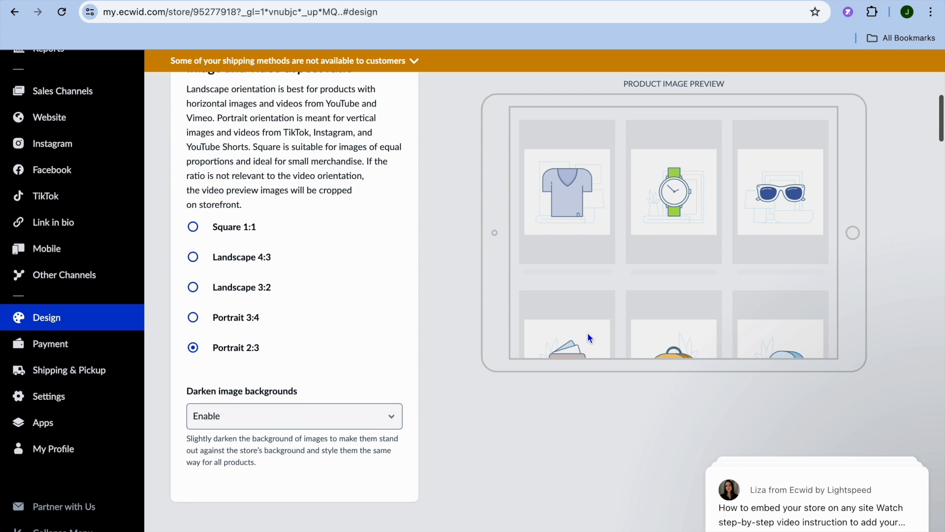
{"action": "scroll", "scroll_direction": "down", "scroll_amount": 3}
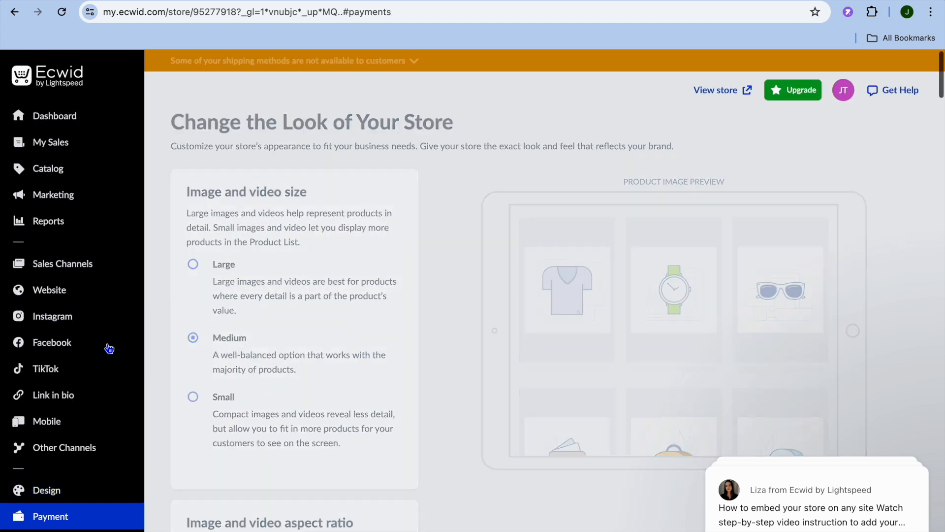
- View Payment settings: Pay by cash enabled, with PayPal and manual methods to add
{"action": "left_click", "coordinate": [50, 516]}
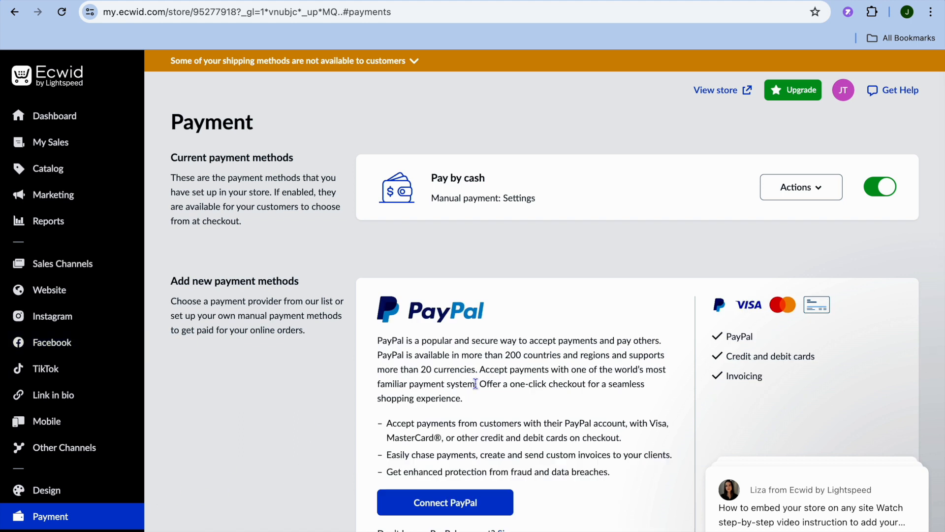
{"action": "scroll", "scroll_direction": "down", "scroll_amount": 3}
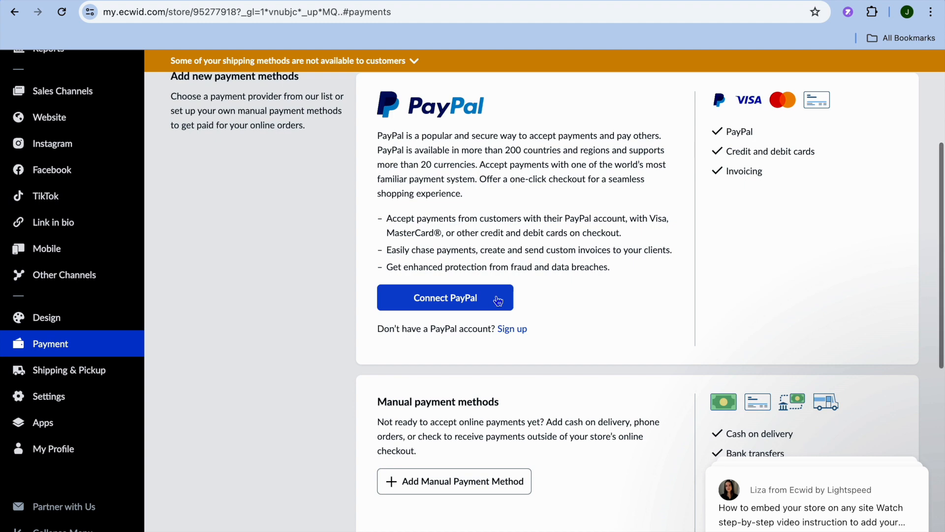